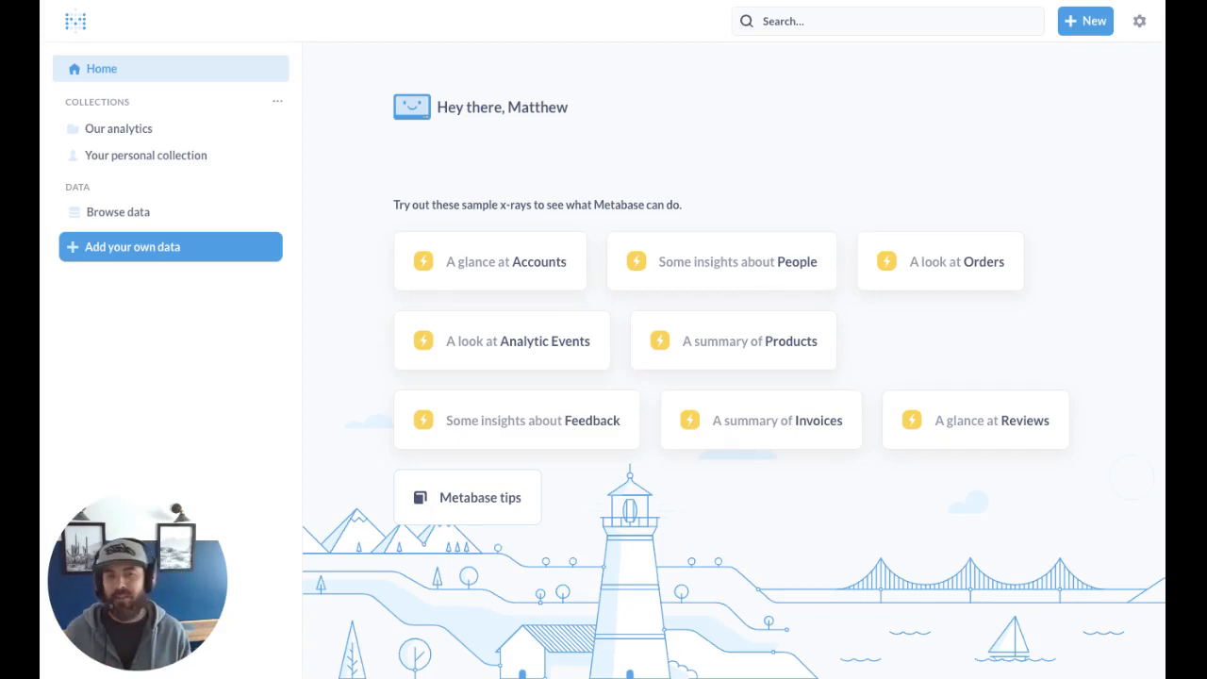
mouse_move(1098, 116)
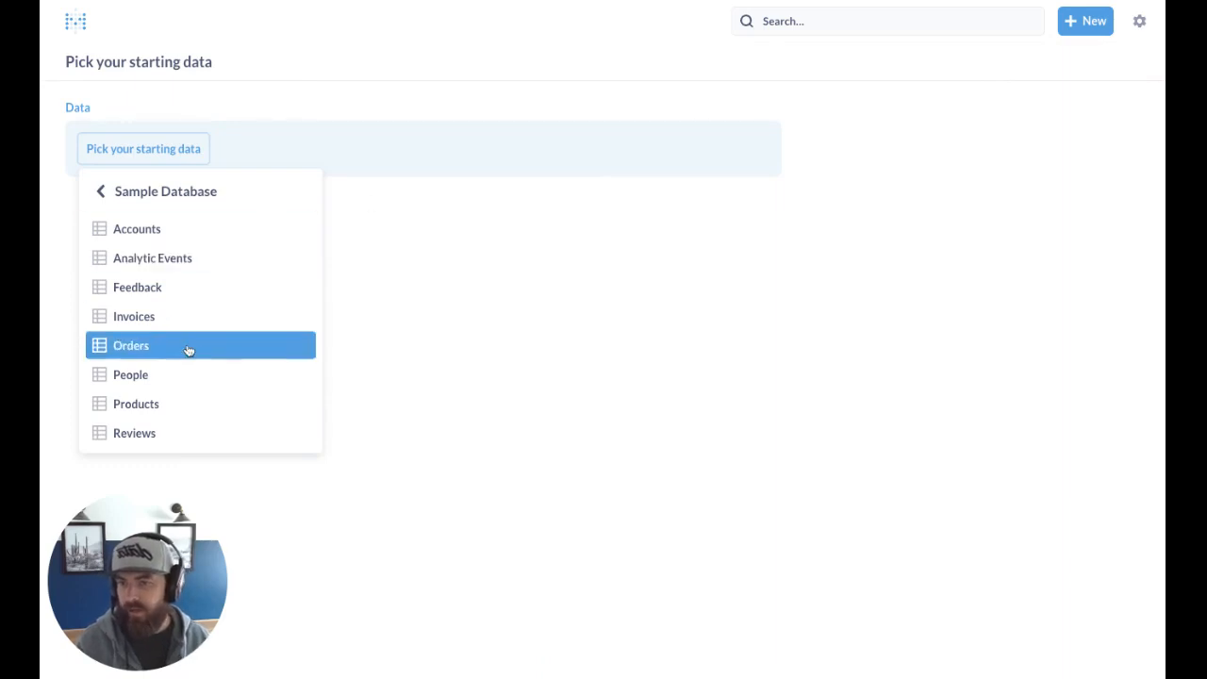
Step: Sum the Orders Total grouped by Product Category, preview it, and visualize as a chart
left_click(131, 345)
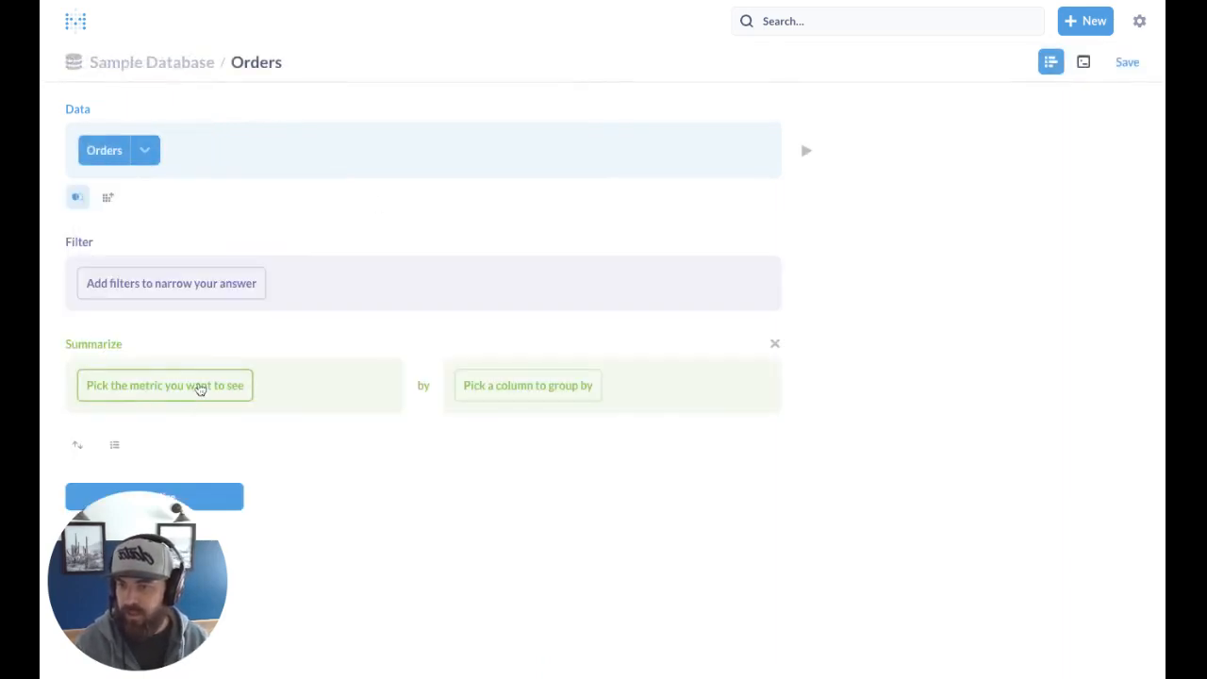
left_click(164, 385)
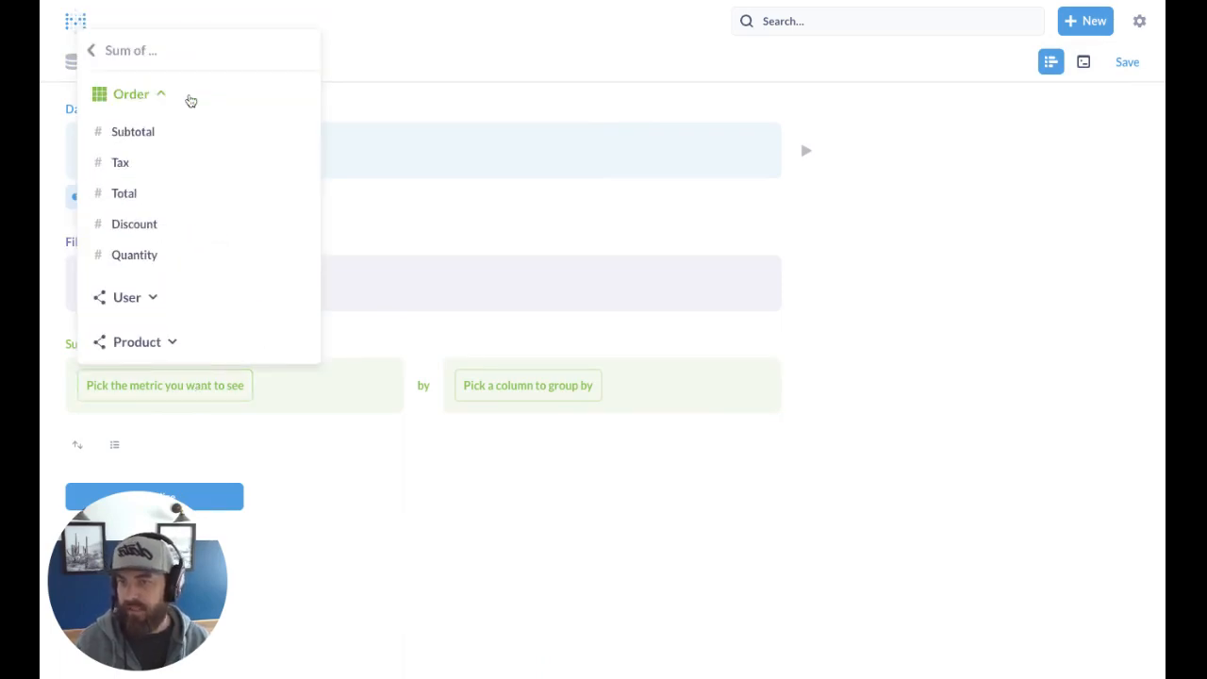
left_click(124, 193)
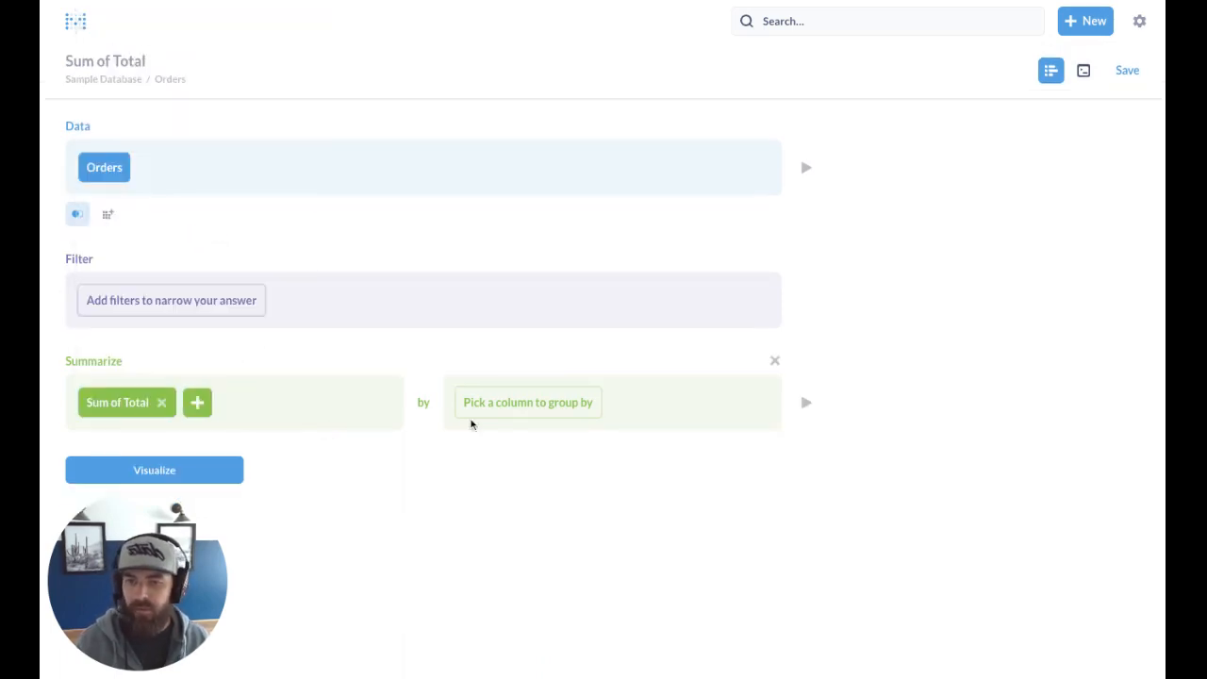
left_click(527, 402)
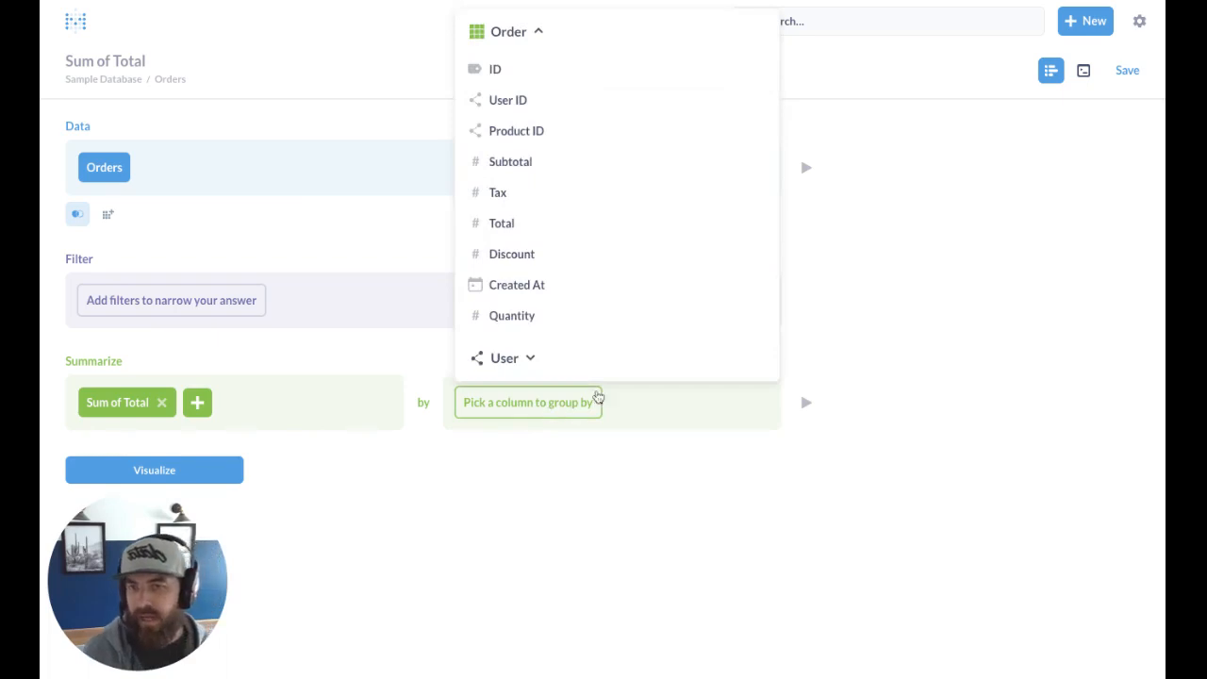
left_click(515, 120)
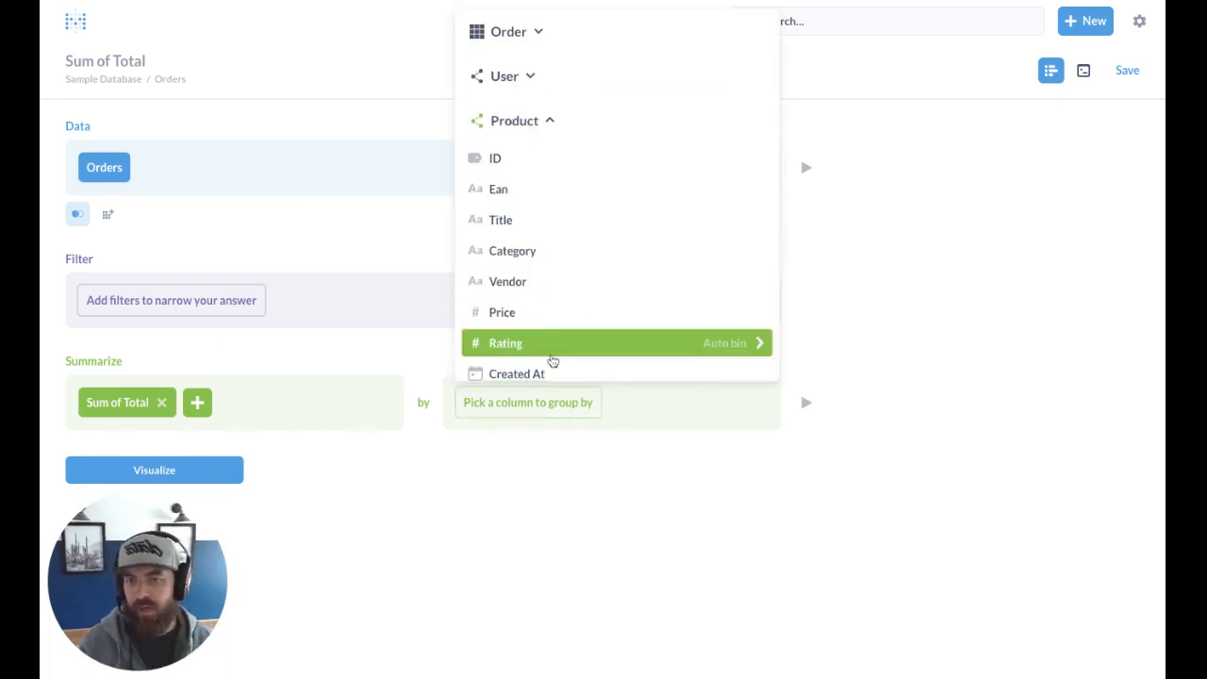
left_click(512, 250)
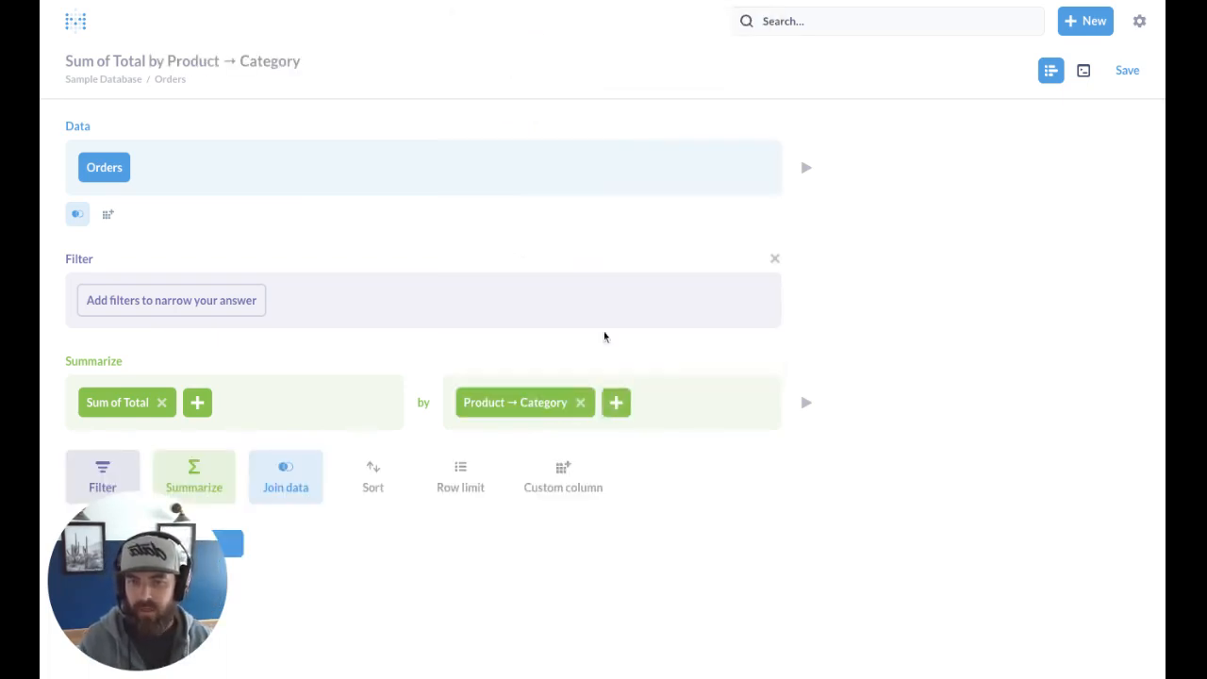
left_click(805, 403)
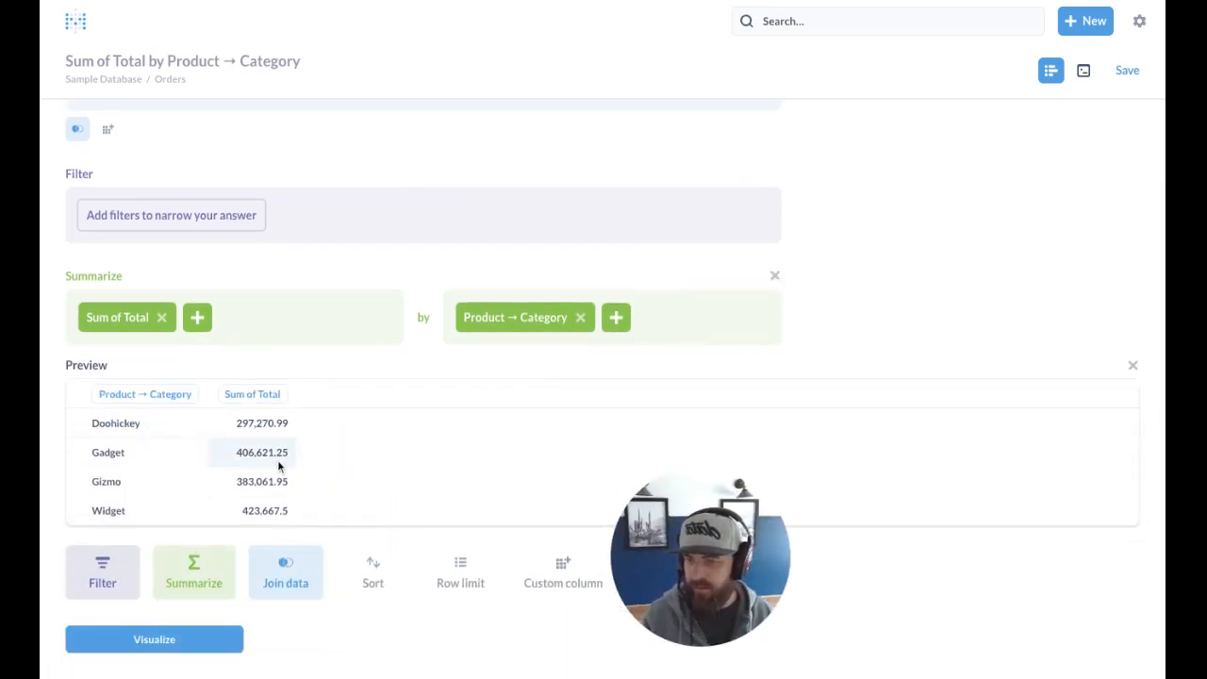
left_click(153, 638)
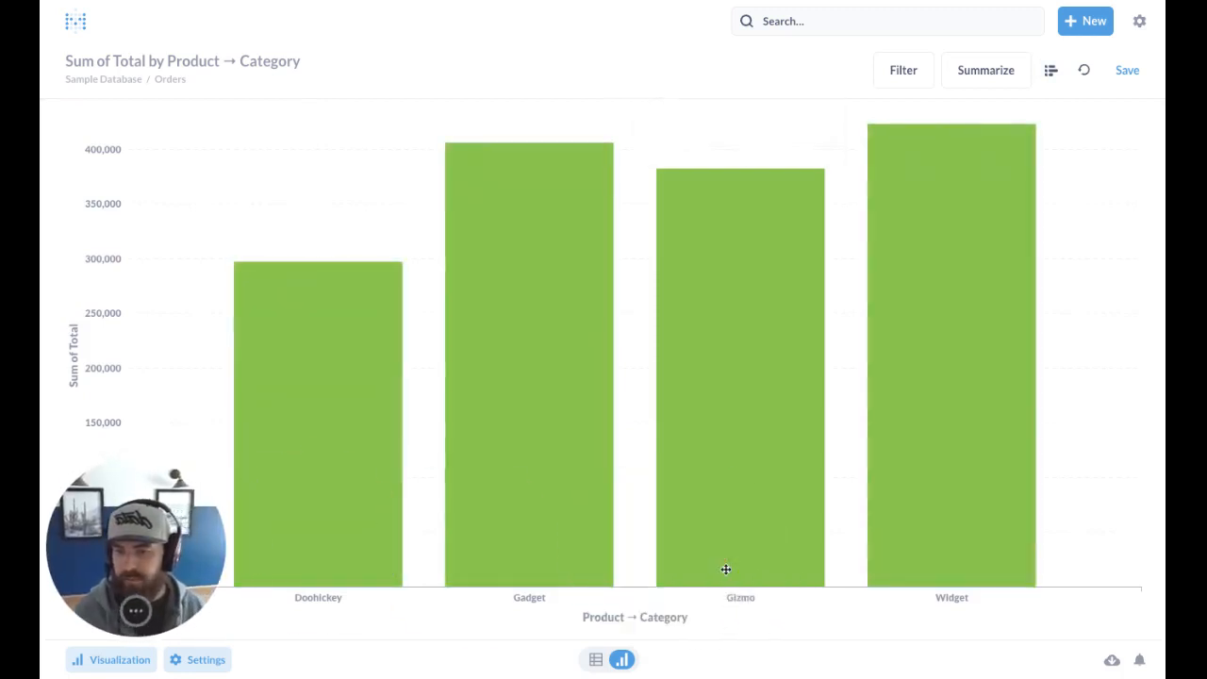
mouse_move(320, 611)
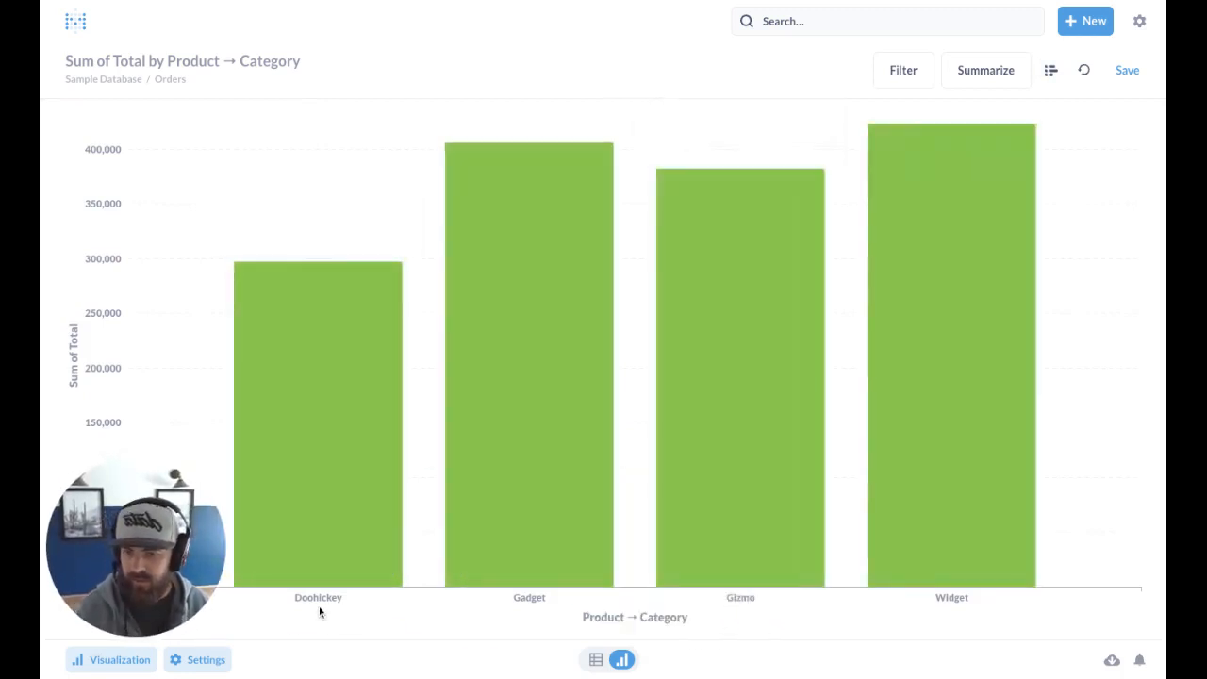
mouse_move(916, 527)
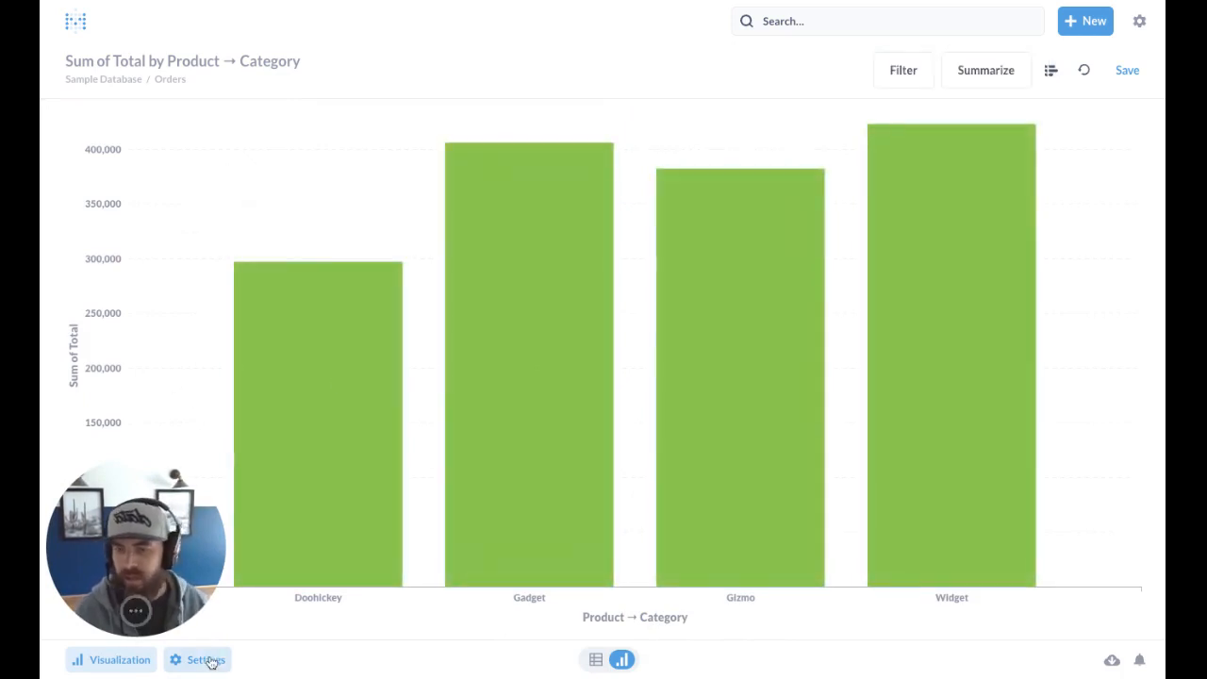
Step: Format the Sum of Total series with the Currency number style
left_click(197, 659)
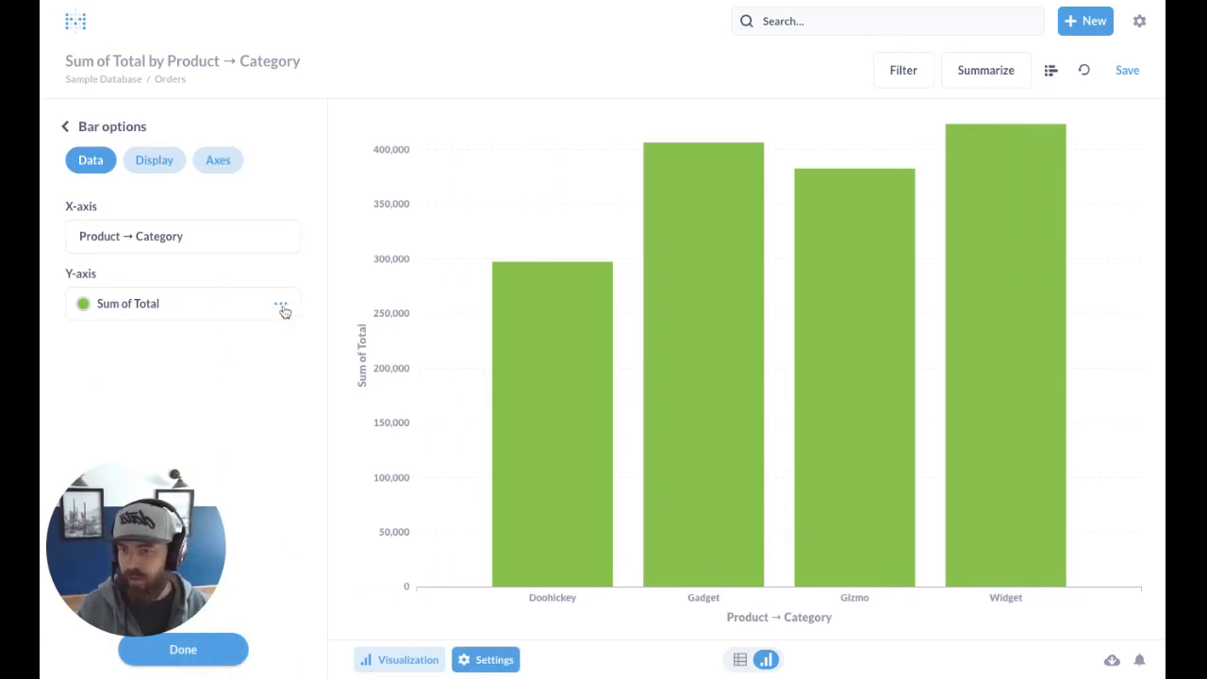
left_click(280, 309)
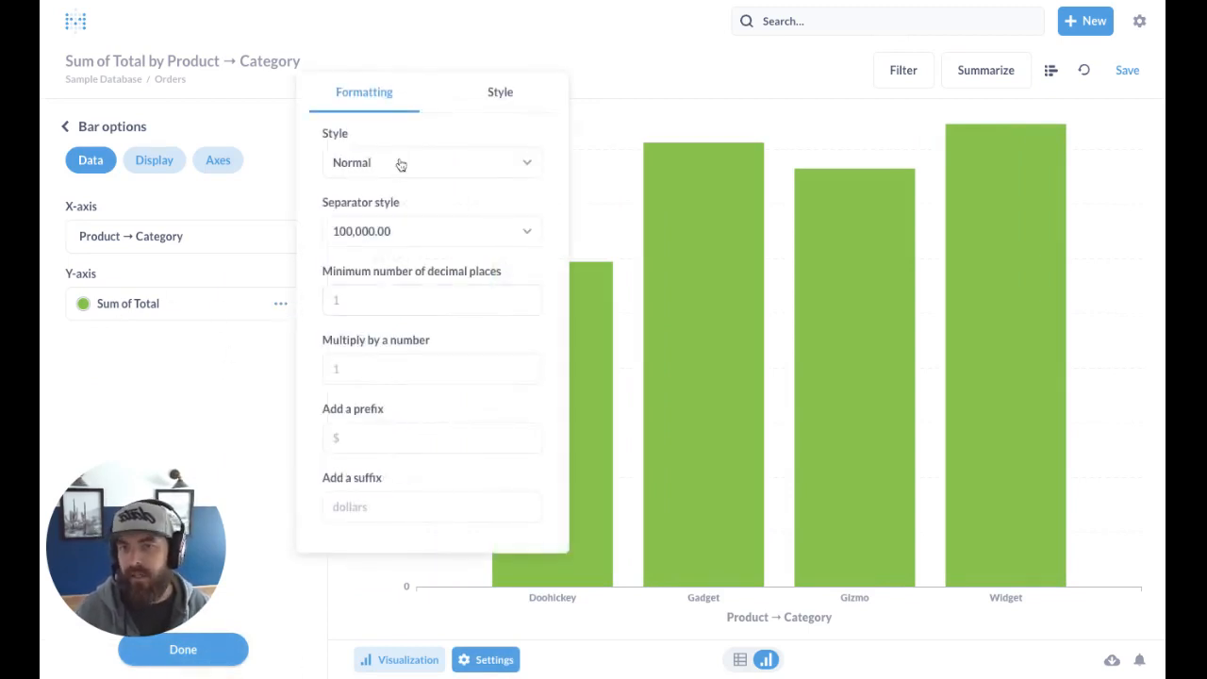
left_click(431, 162)
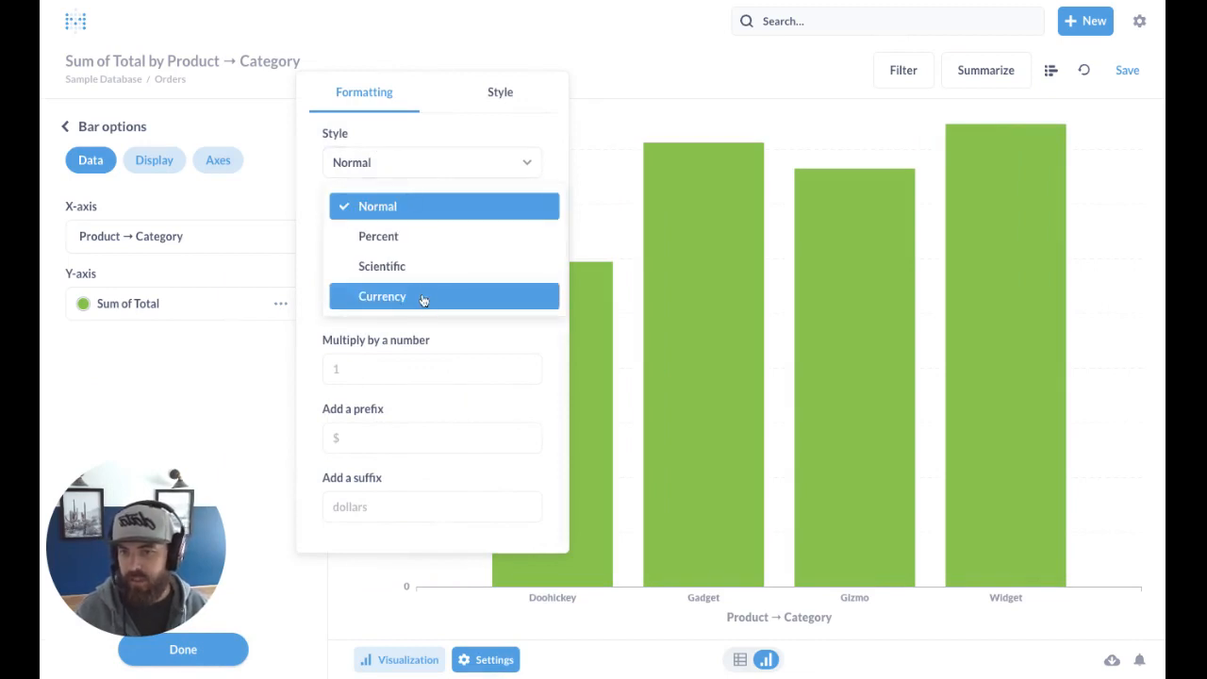
left_click(382, 296)
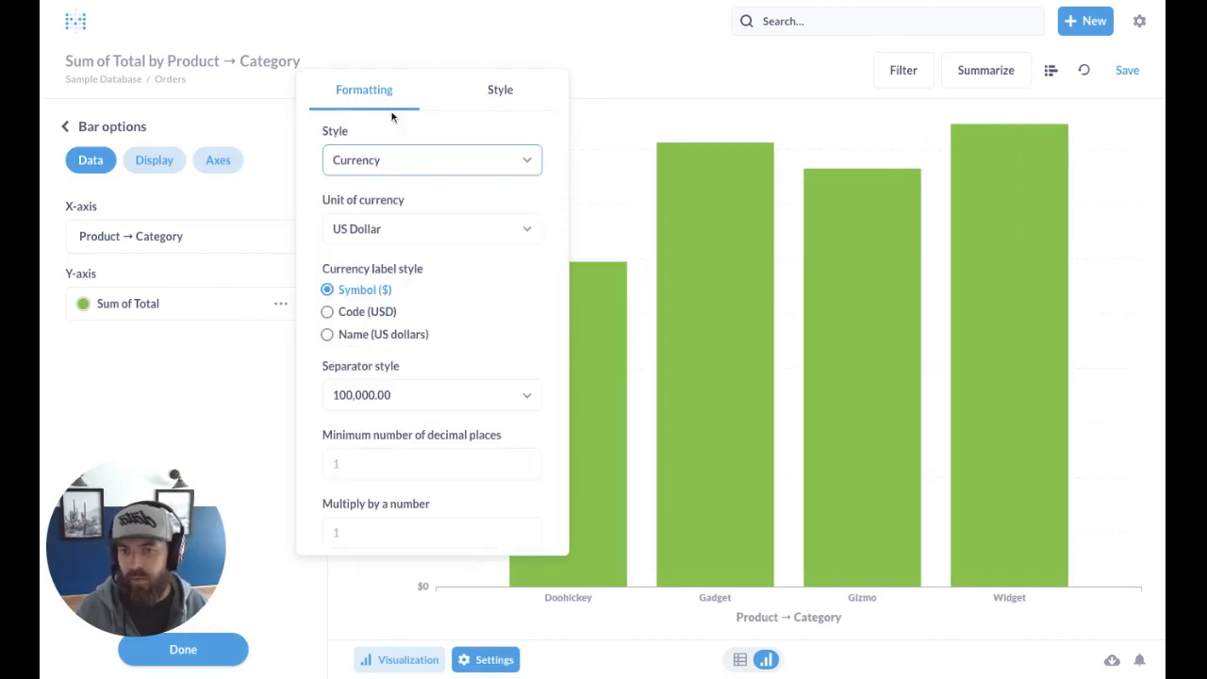
Step: Rename the Sum of Total series to 'Total'
left_click(500, 90)
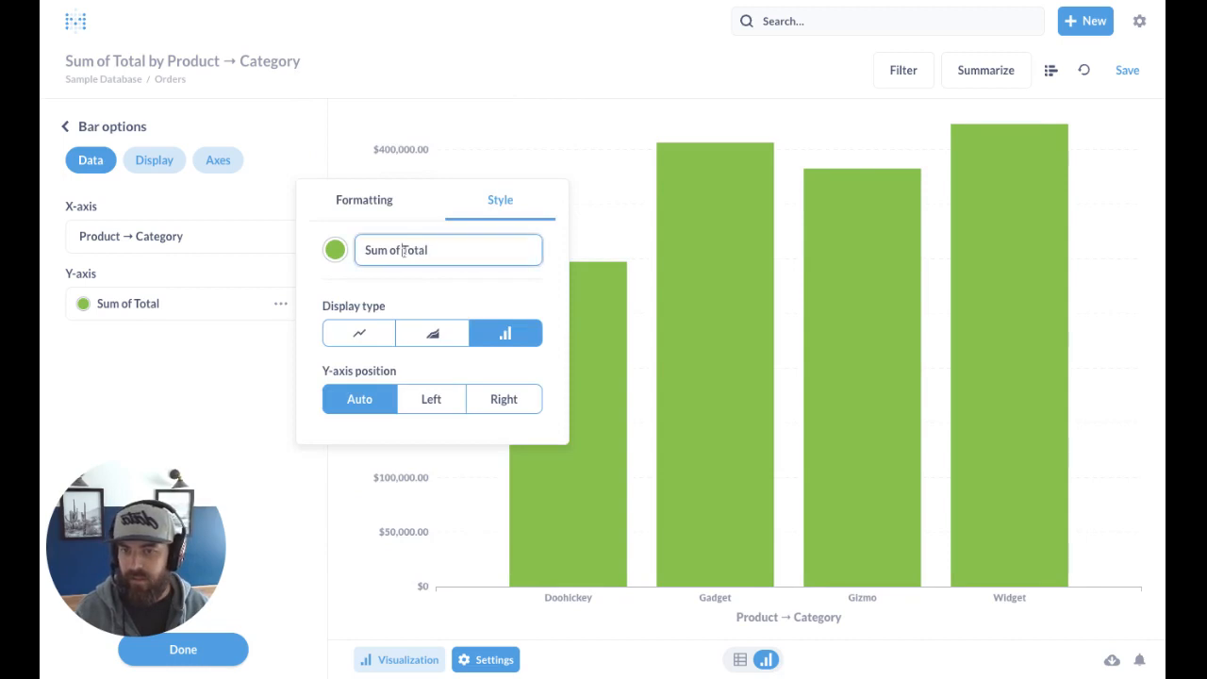
key("Backspace")
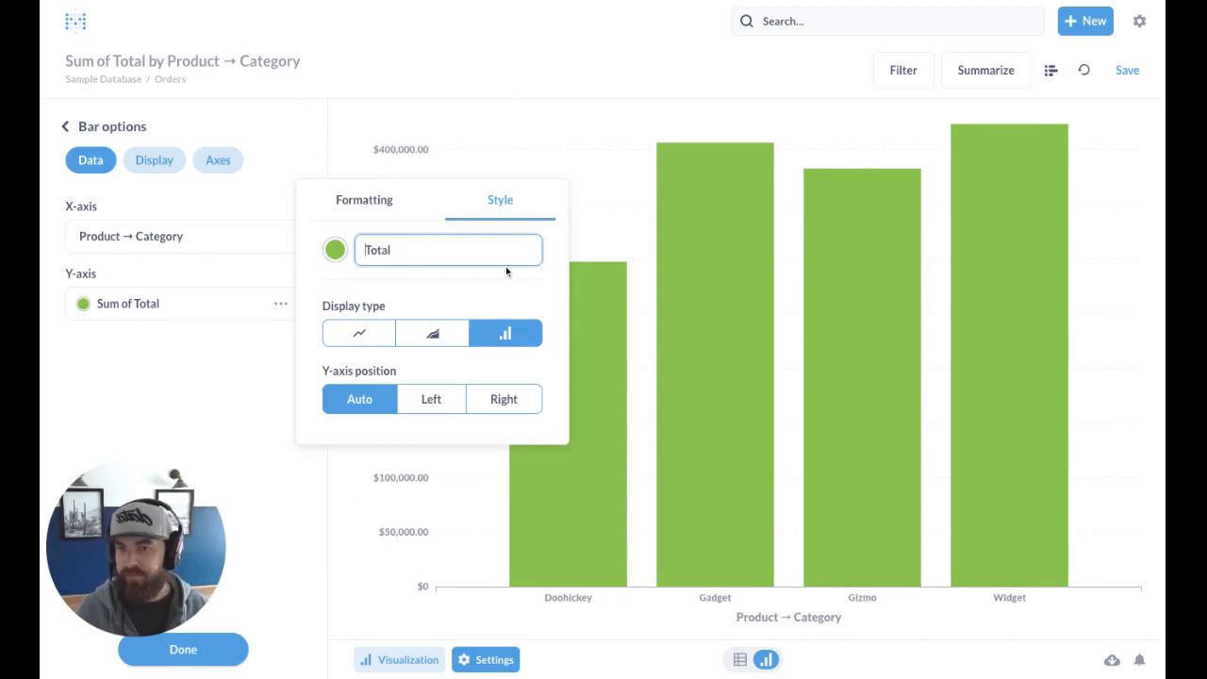
left_click(334, 250)
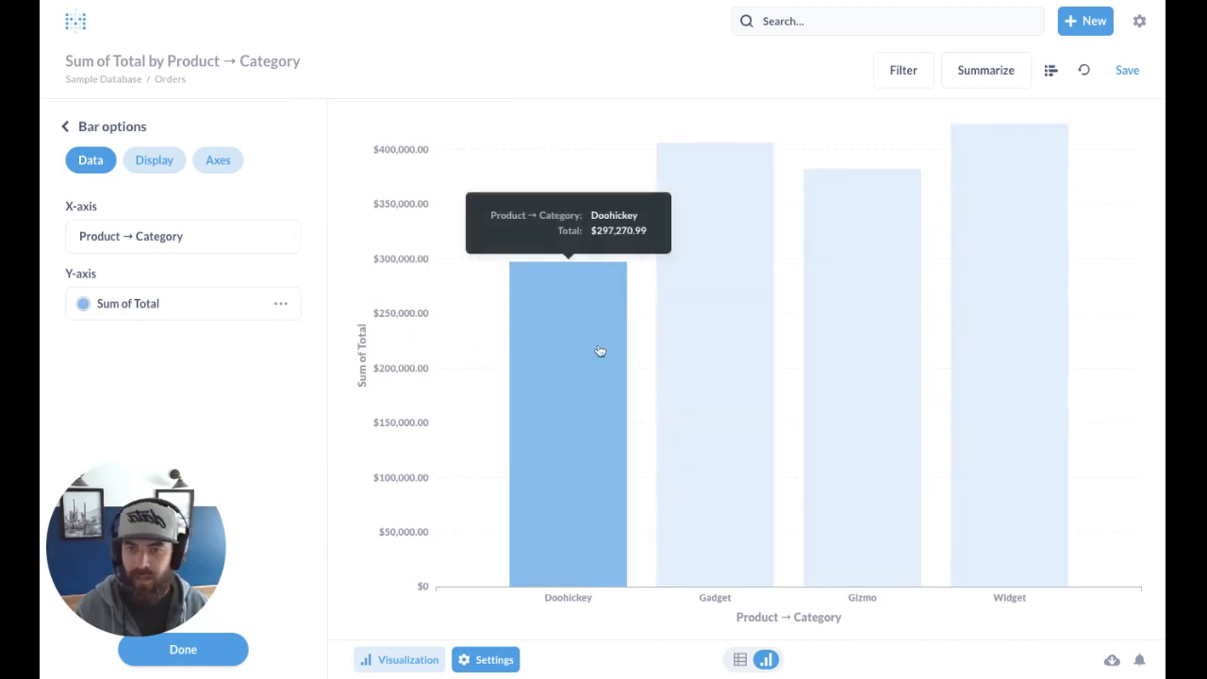
mouse_move(591, 348)
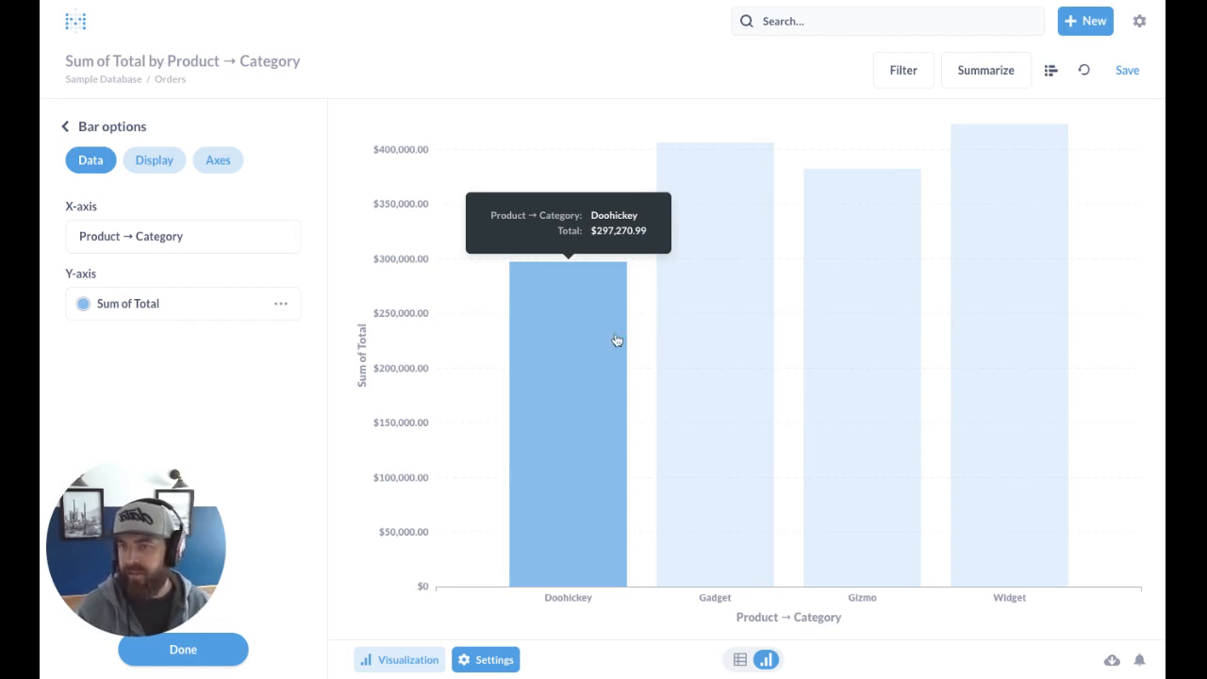
Step: Toggle bar value labels on and off, browse axes, then return to chart-type choices
left_click(153, 159)
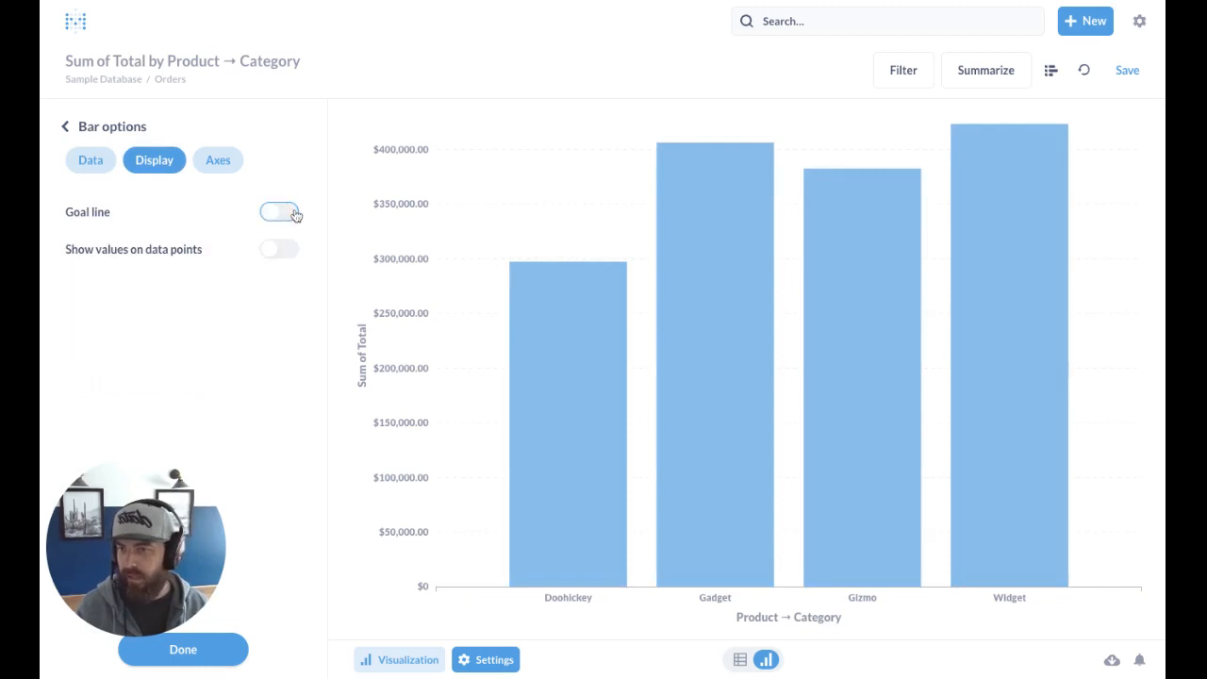
left_click(280, 249)
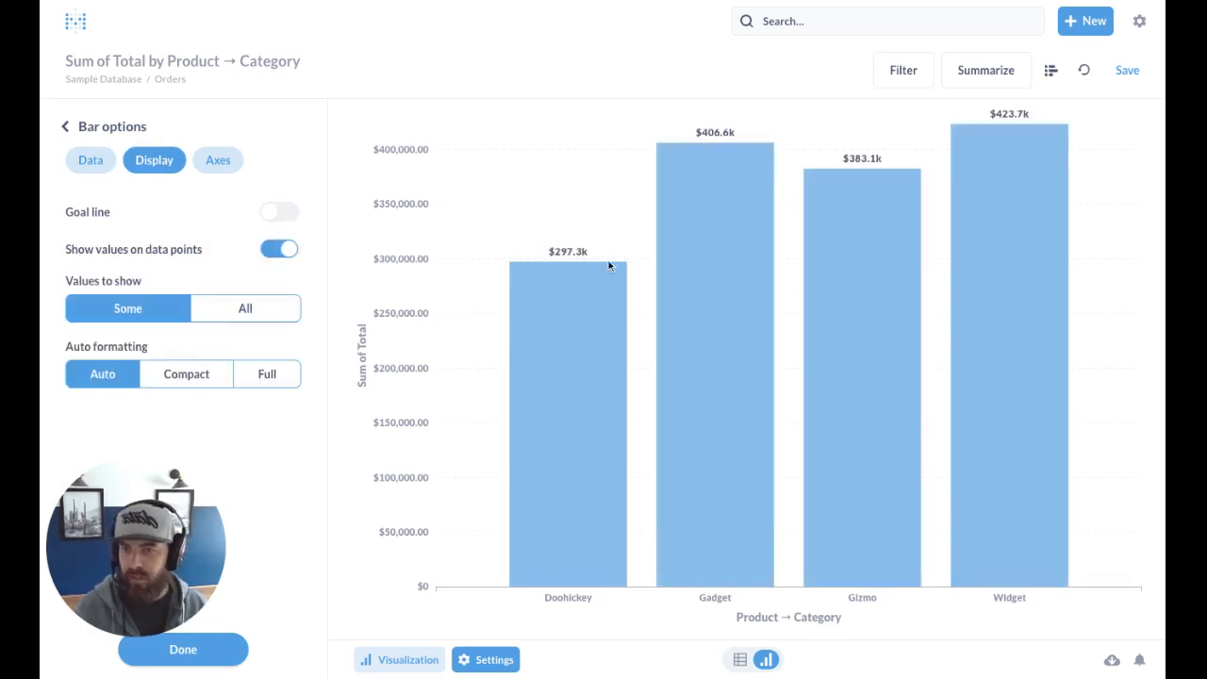
left_click(218, 159)
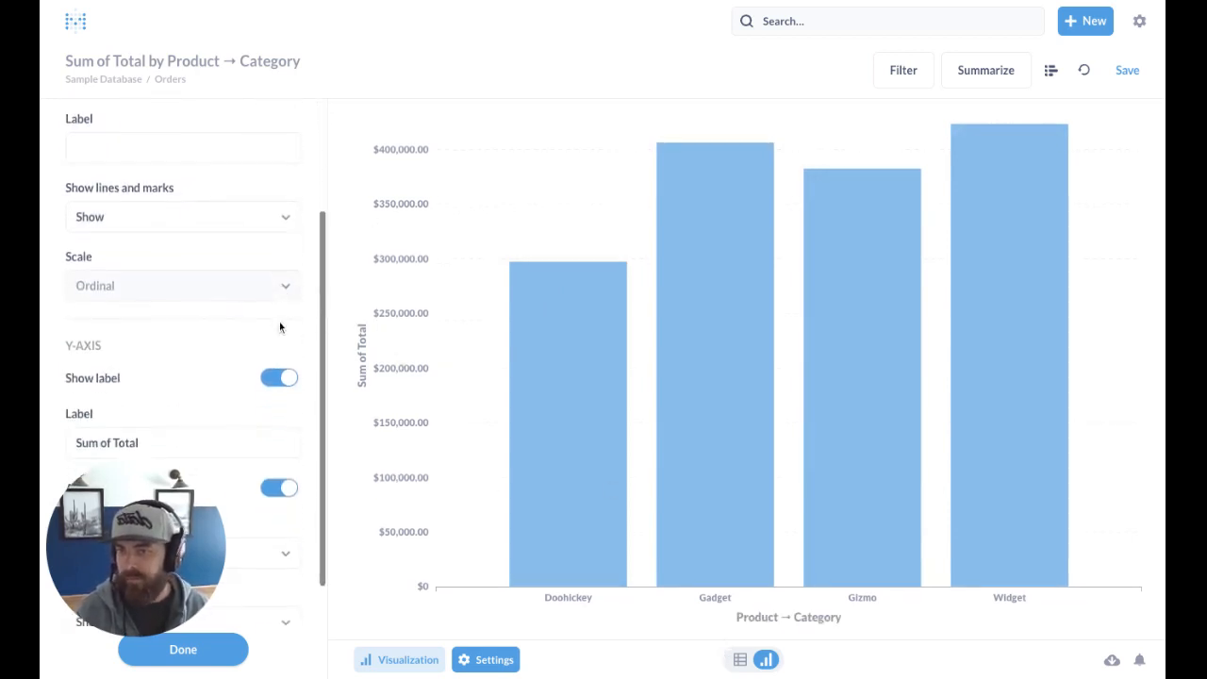
scroll("down", 3)
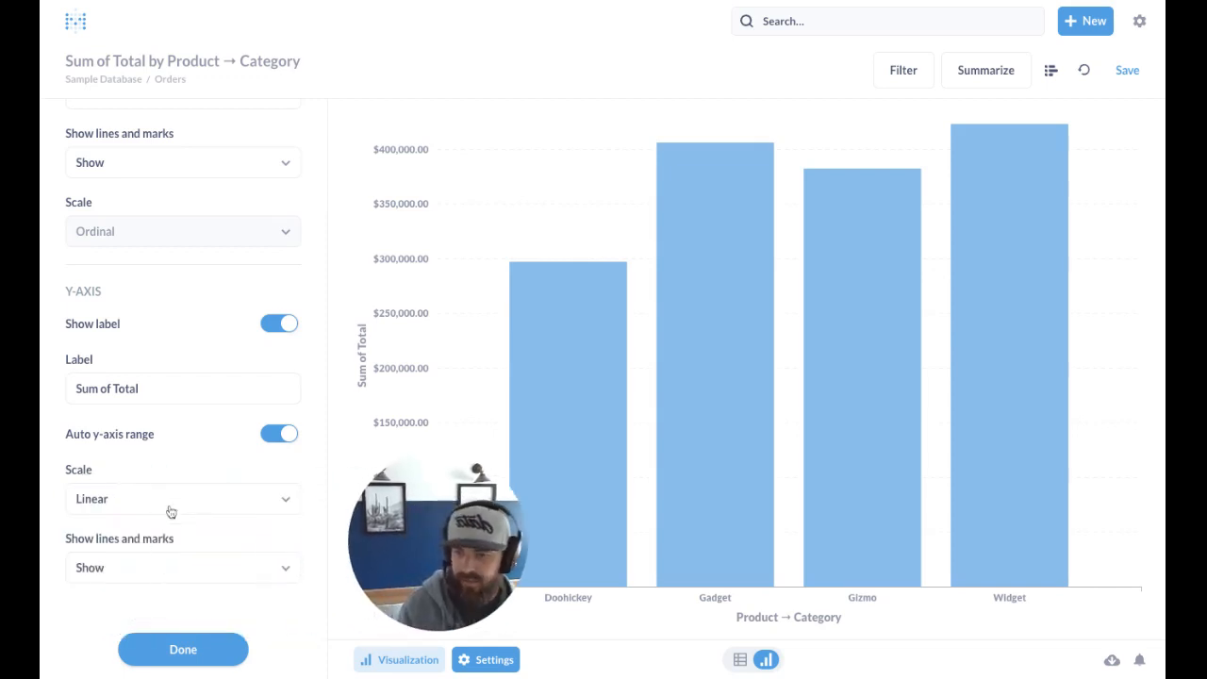
mouse_move(214, 417)
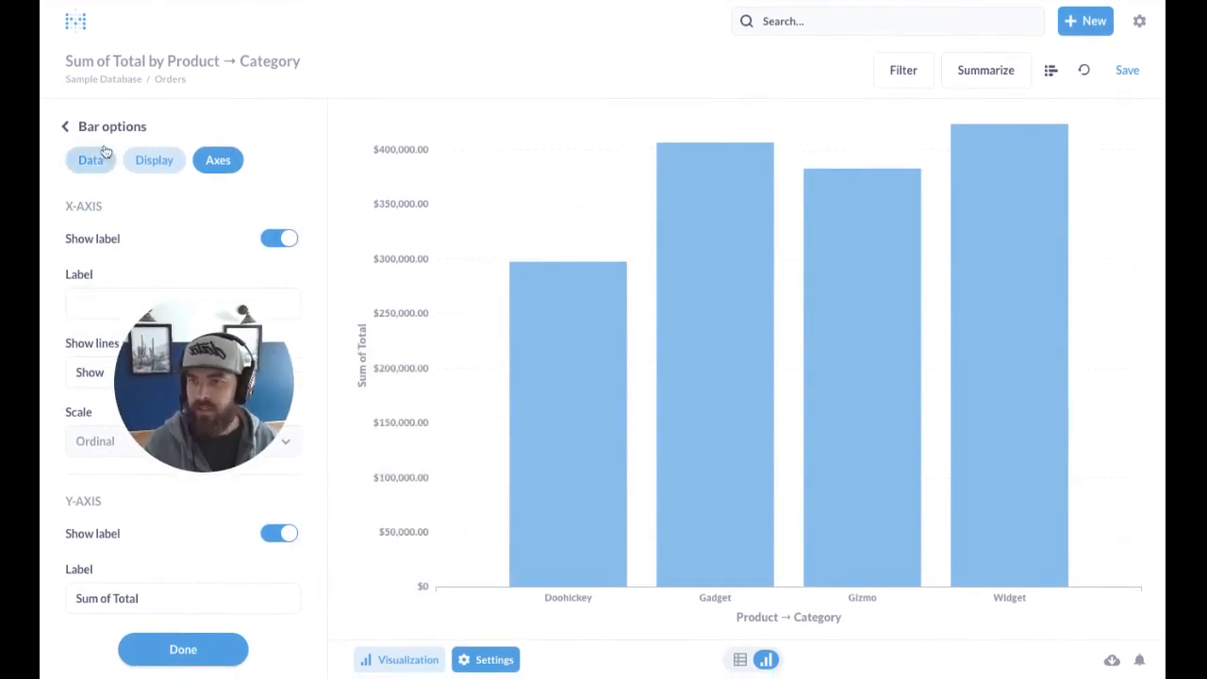
left_click(398, 659)
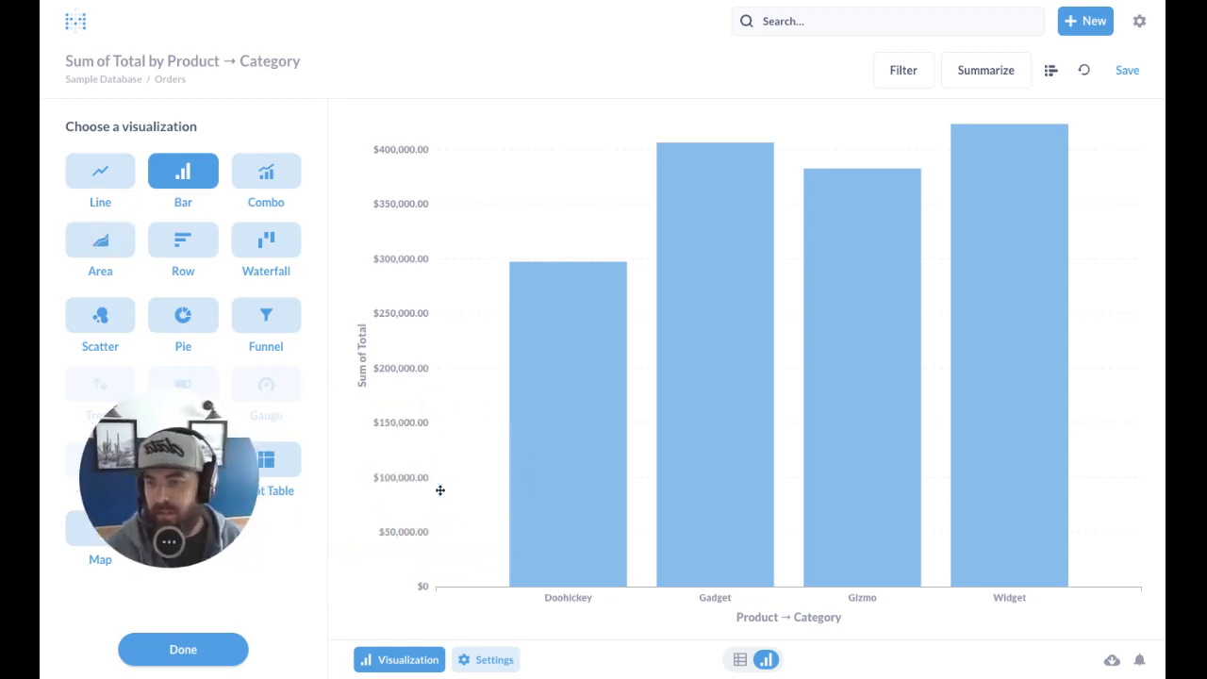
mouse_move(1051, 70)
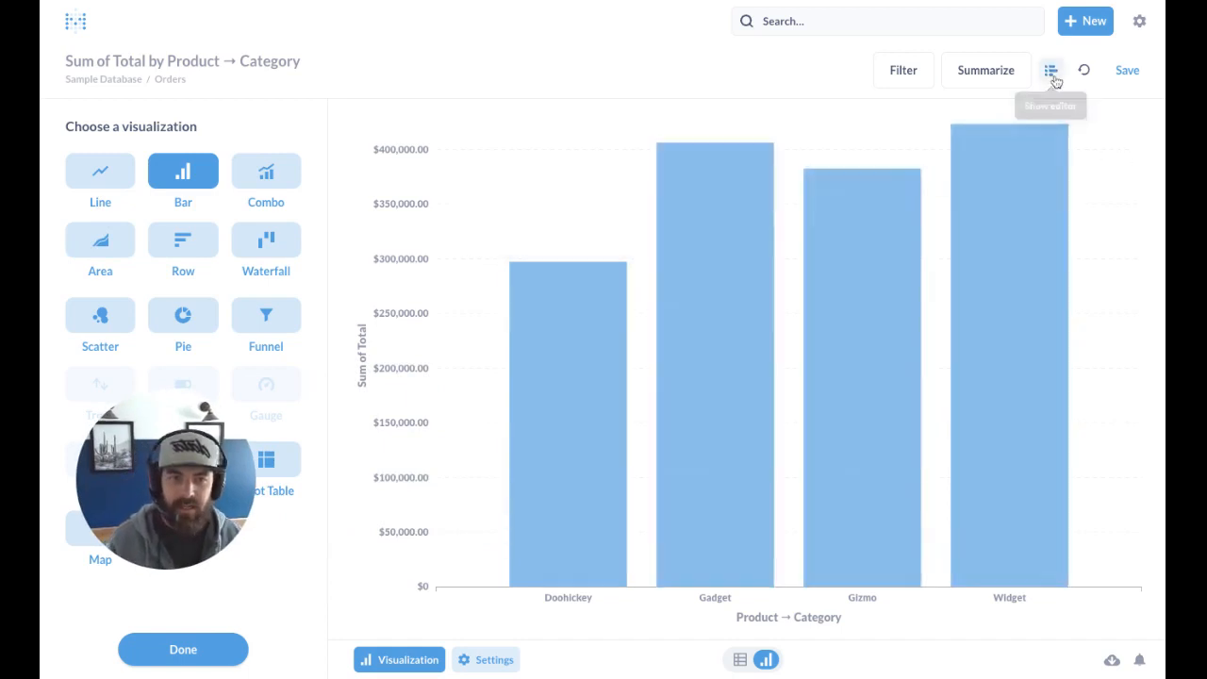
Step: In the notebook editor, add a Created At grouping binned by Year
left_click(1050, 70)
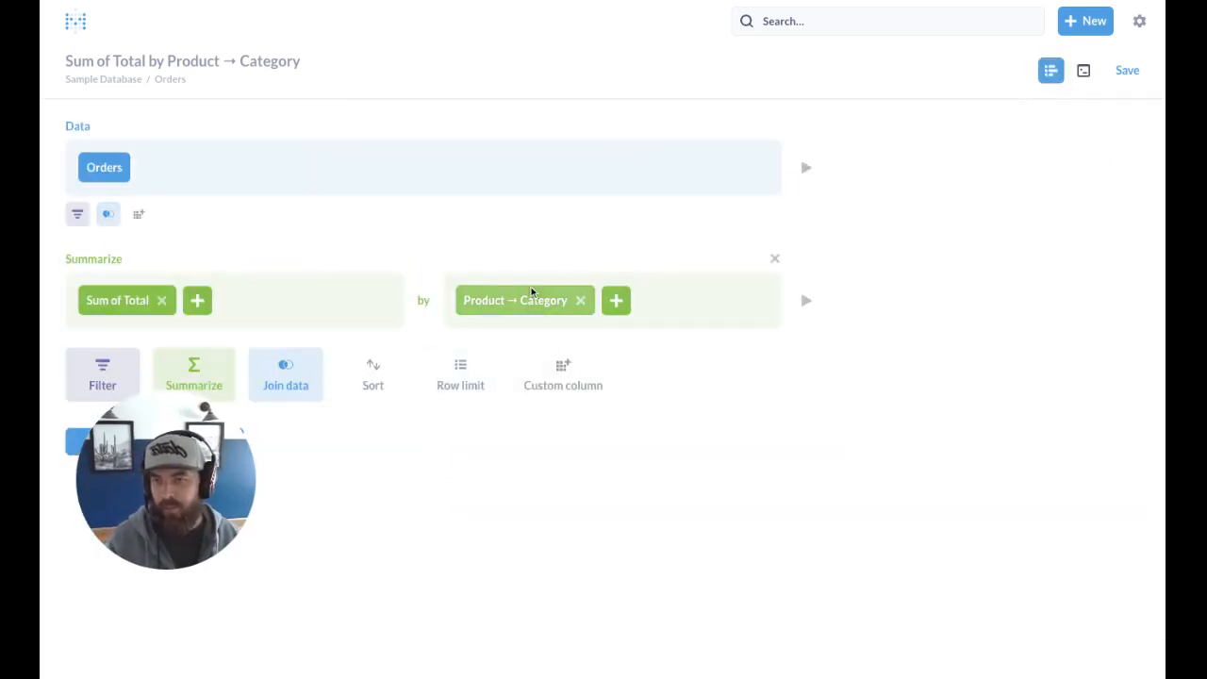
left_click(616, 299)
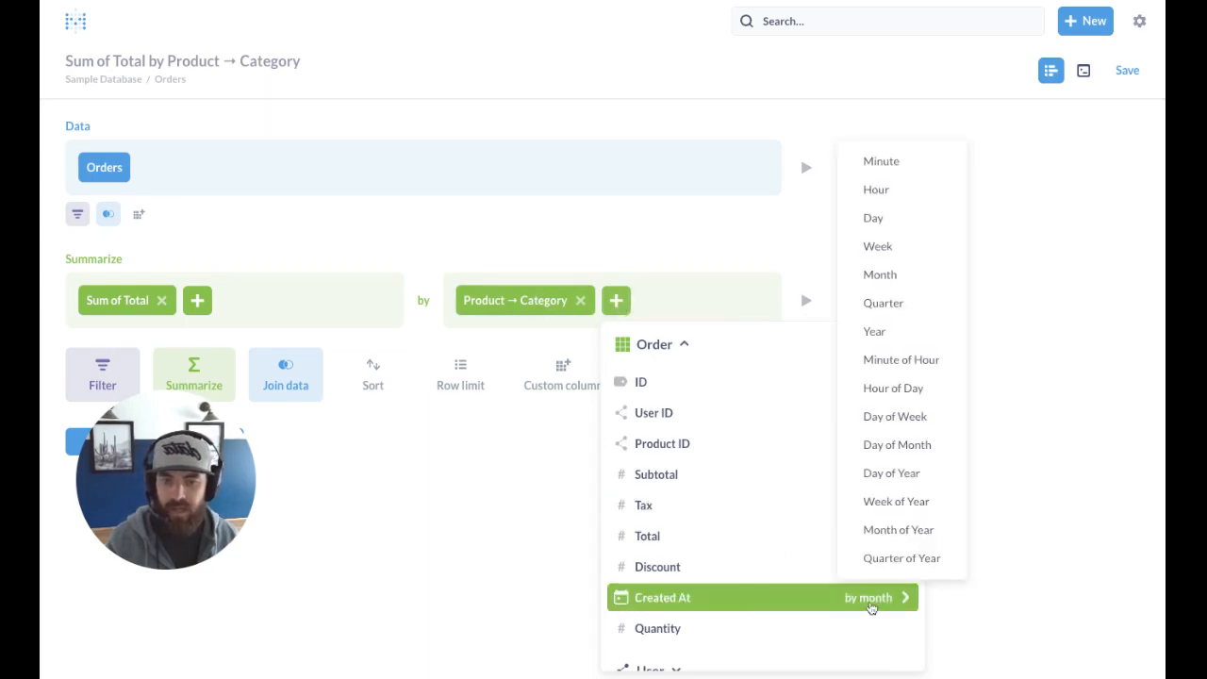
mouse_move(875, 331)
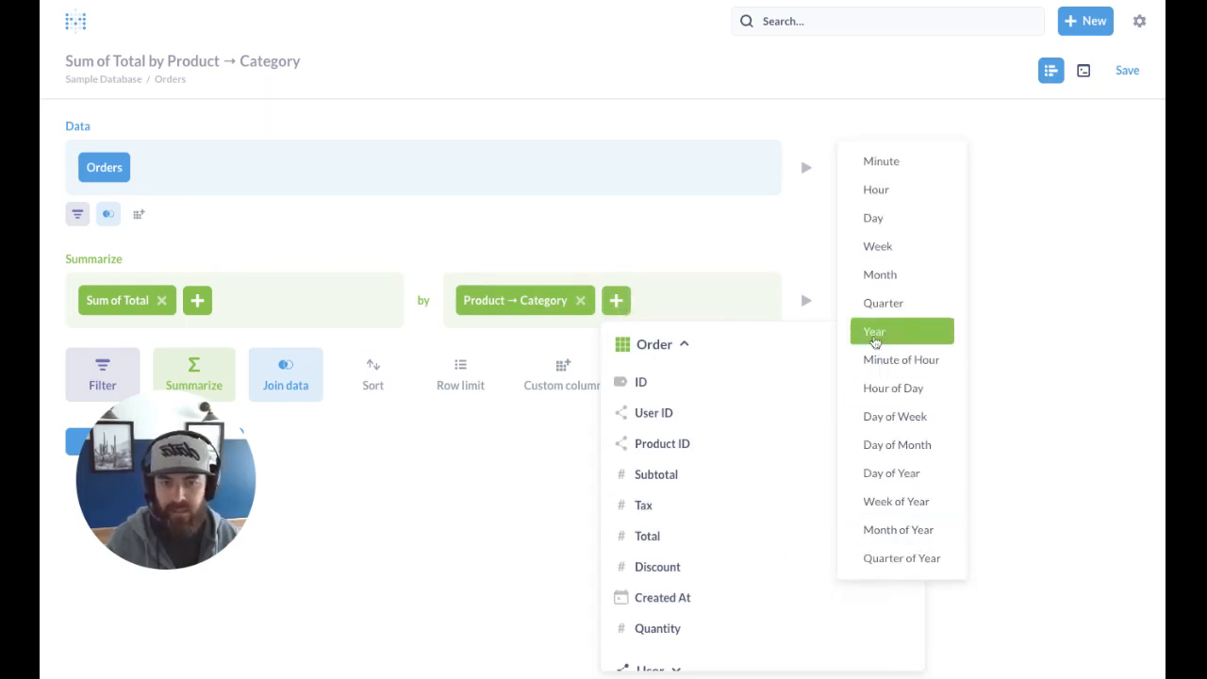
left_click(875, 332)
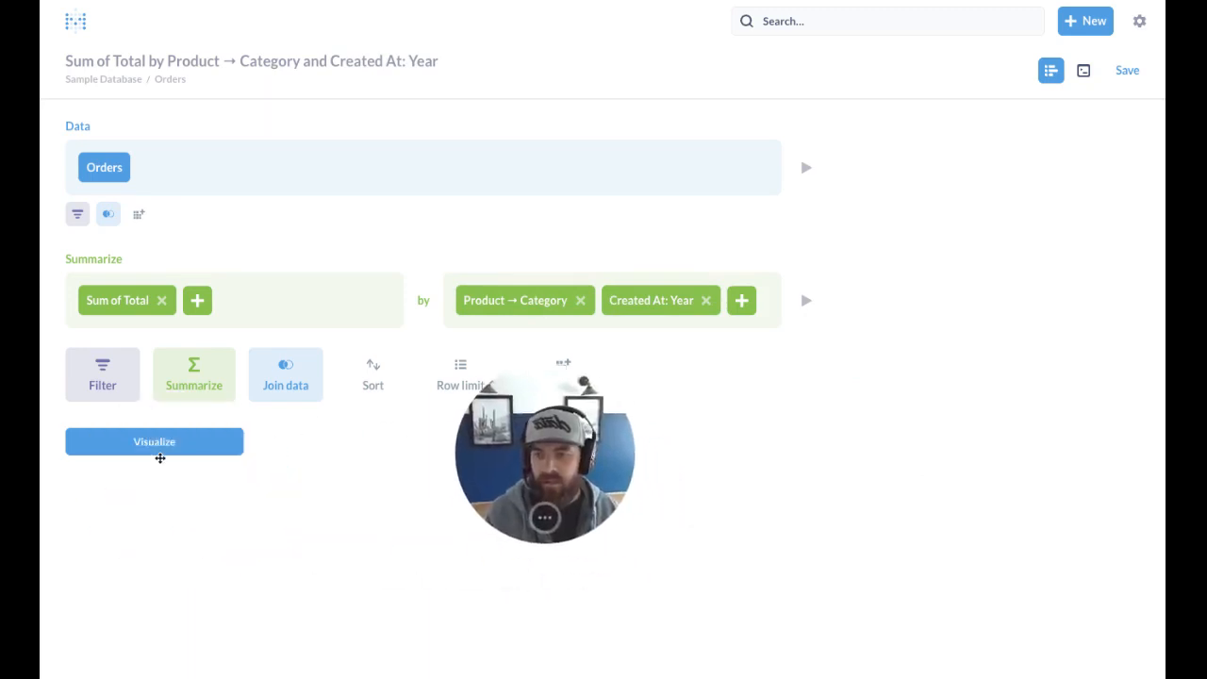
Step: Visualize the yearly totals as a Bar chart with categories stacked per year
left_click(154, 442)
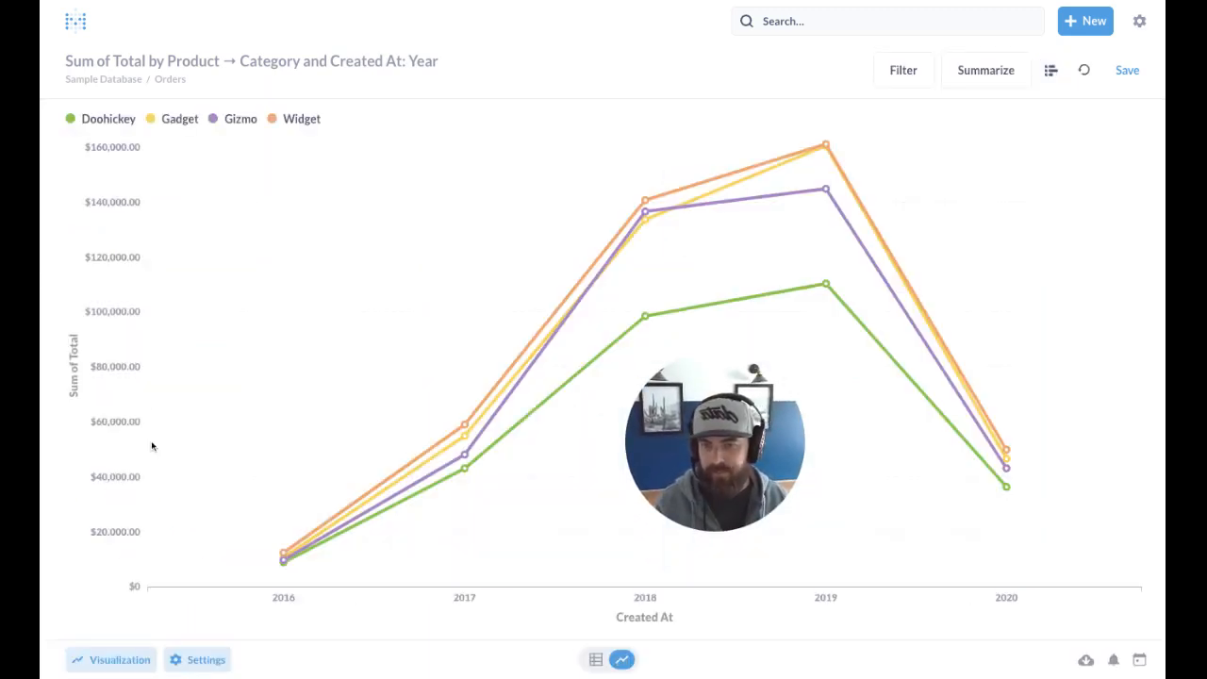
mouse_move(1094, 595)
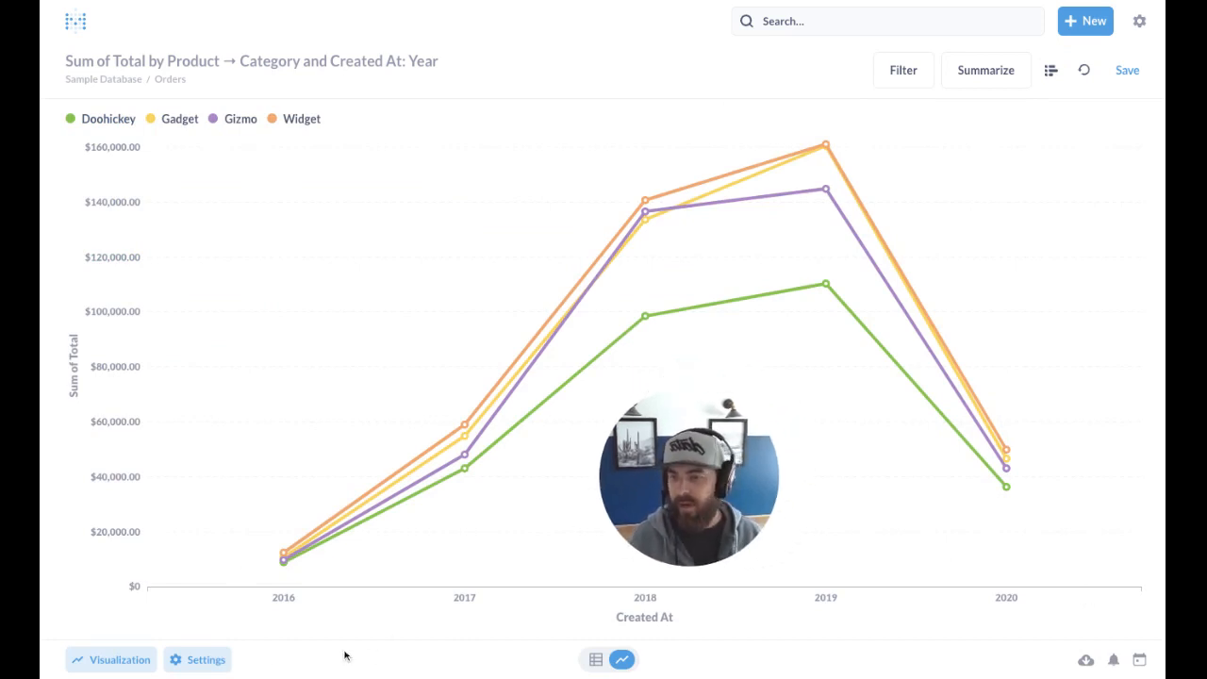
left_click(110, 659)
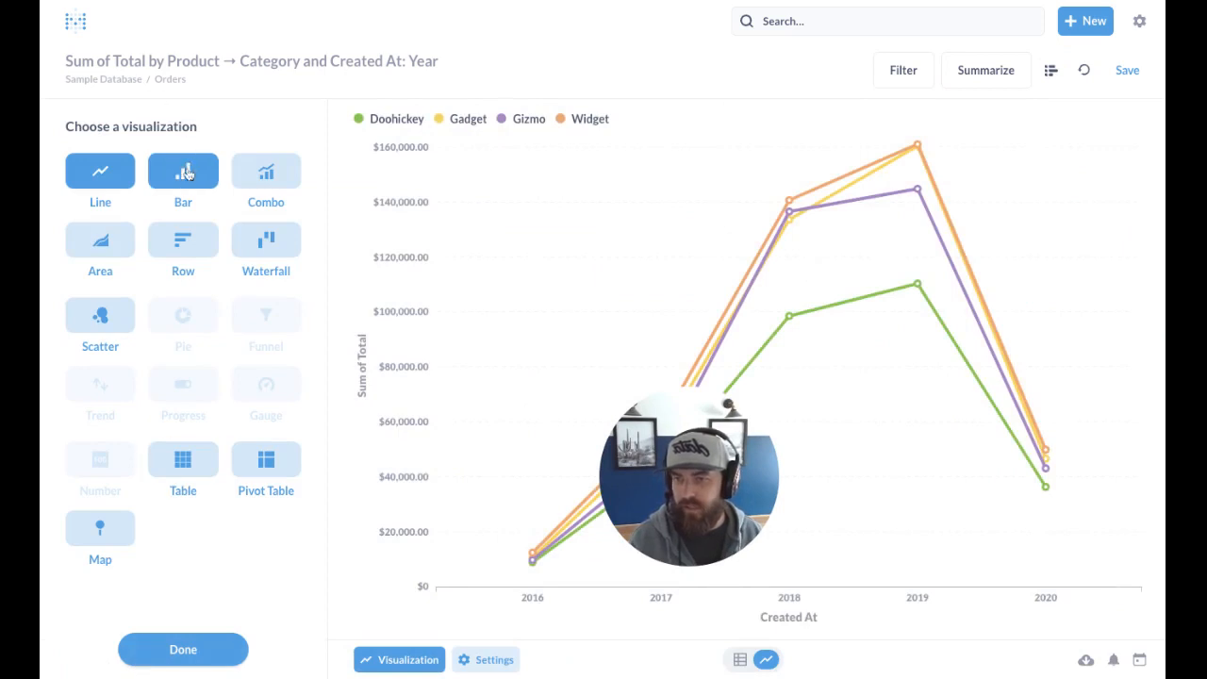
left_click(182, 170)
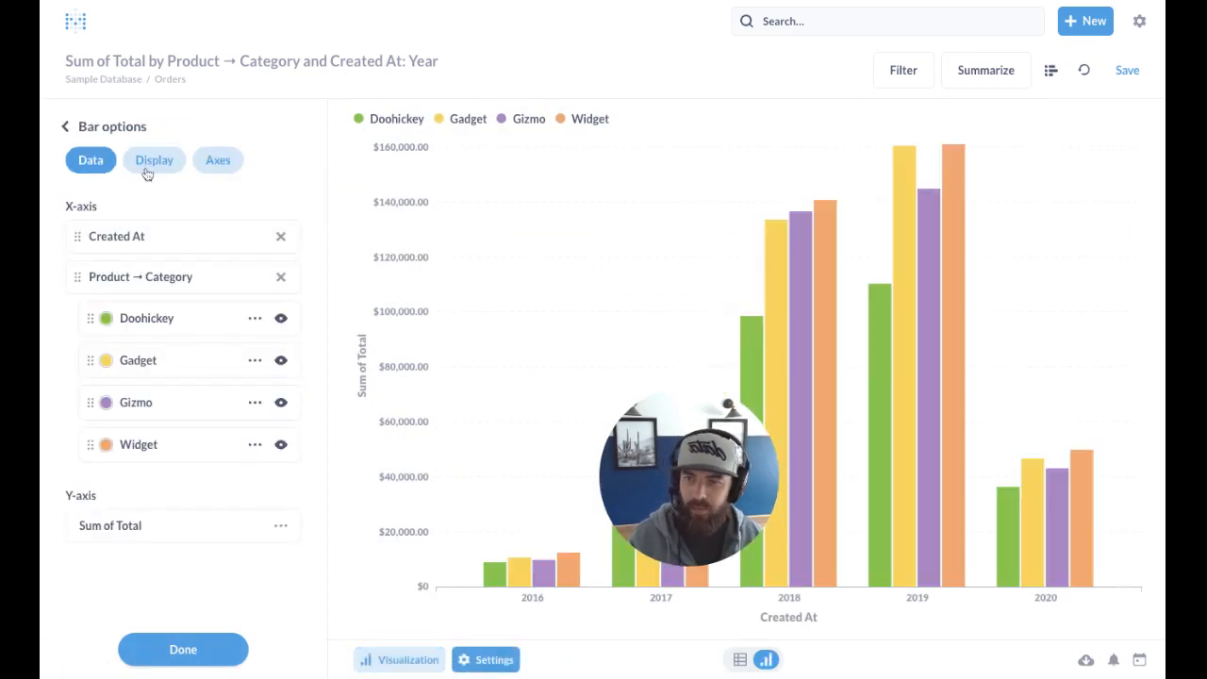
left_click(153, 159)
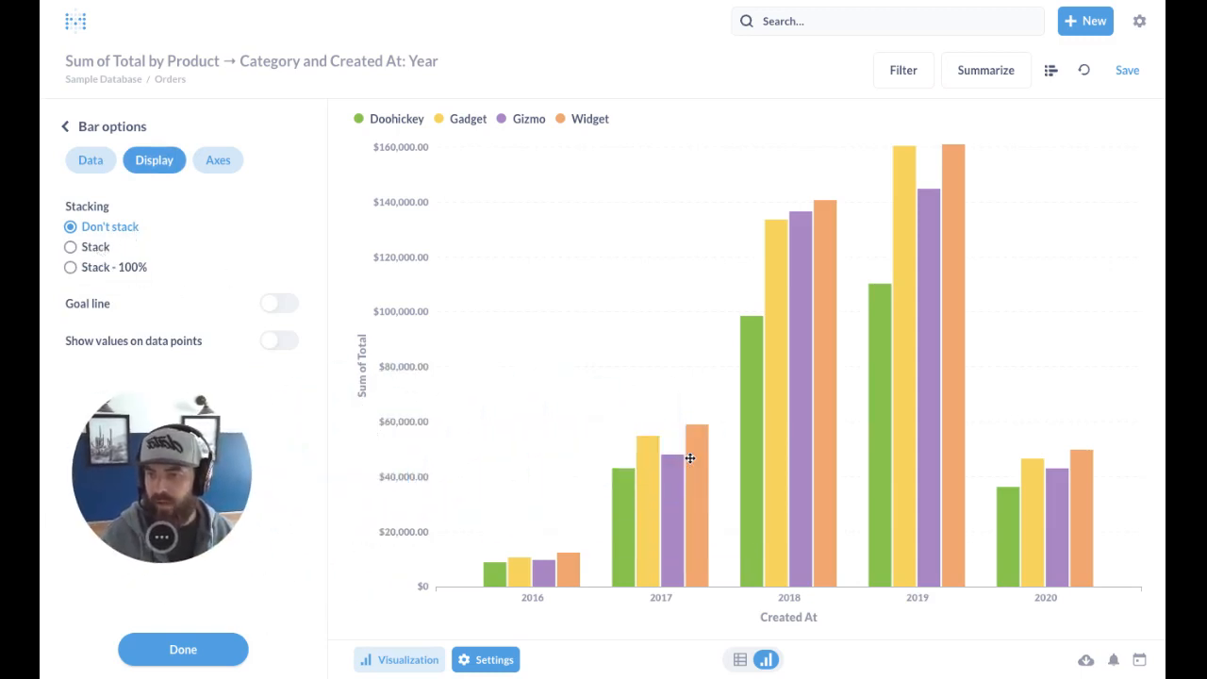
left_click(69, 246)
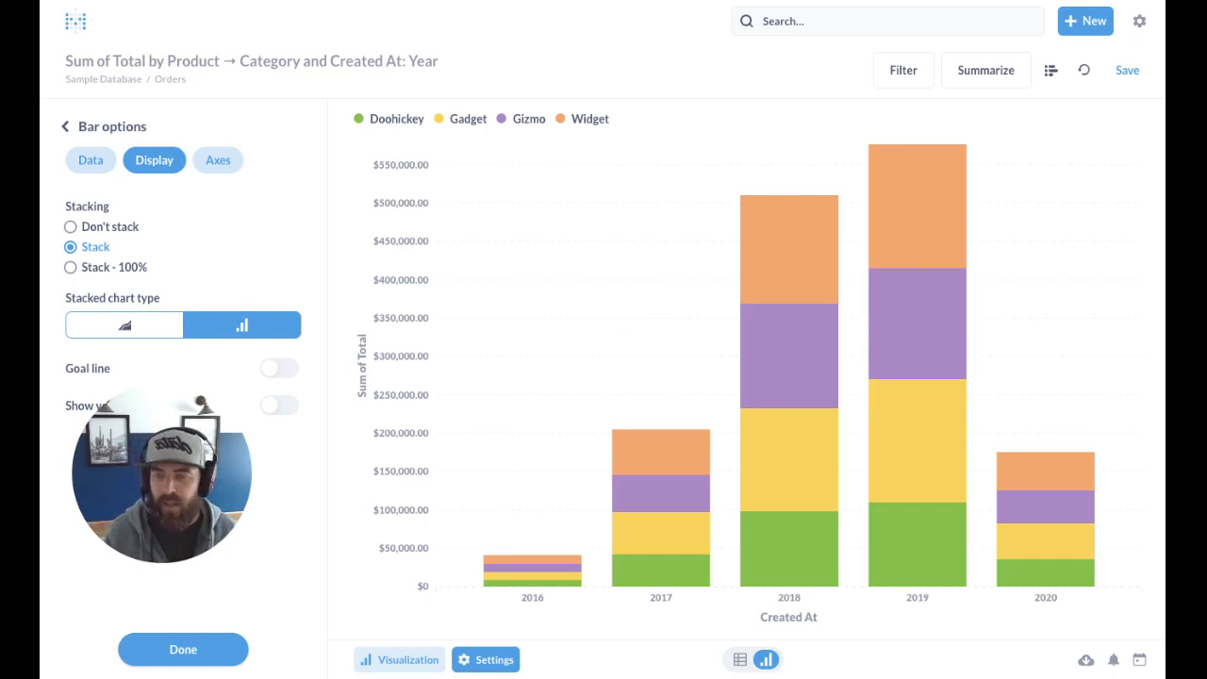
left_click(398, 659)
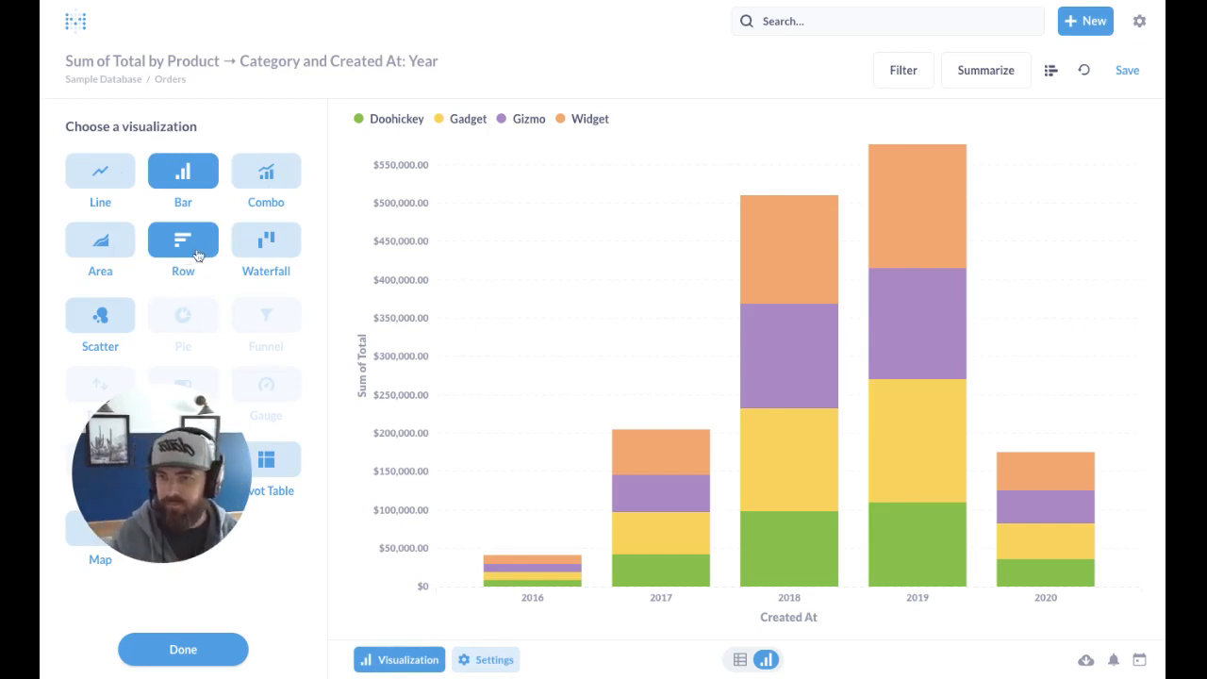
Step: Switch to the Row chart type and open its Display settings
left_click(182, 239)
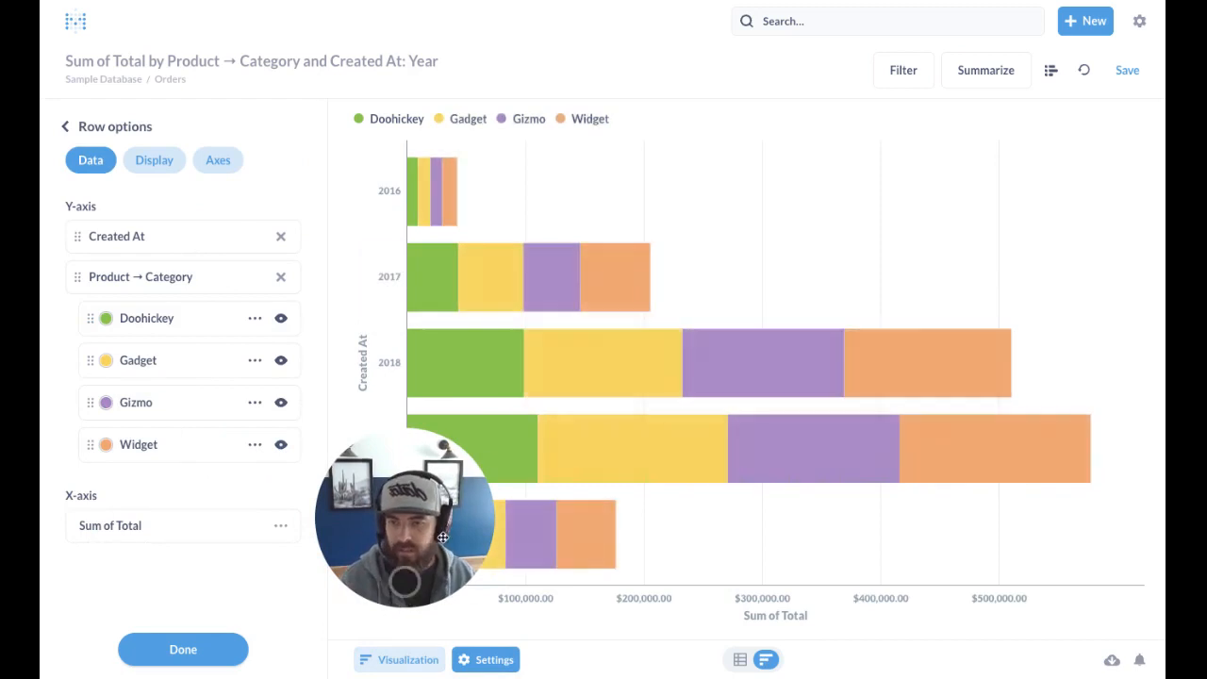
left_click(154, 160)
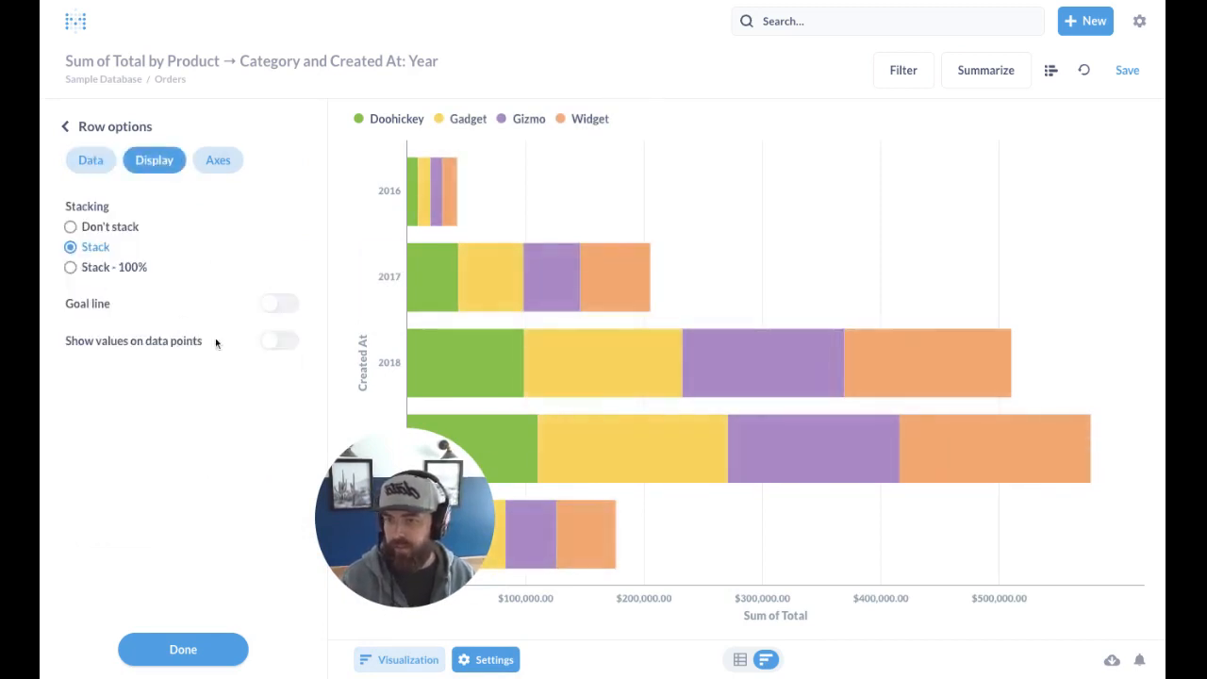